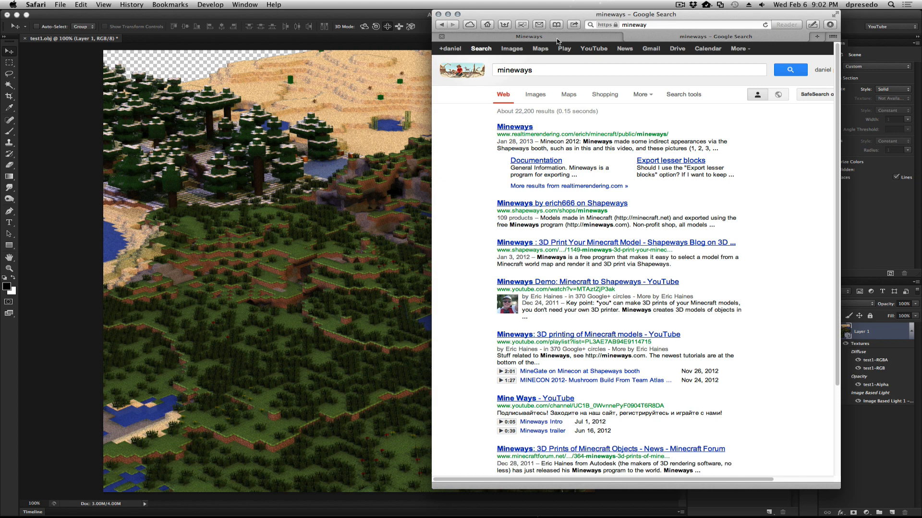
- Open the Mineways page on realtimerendering.com from the Google results for 'mineways'
left_click(515, 126)
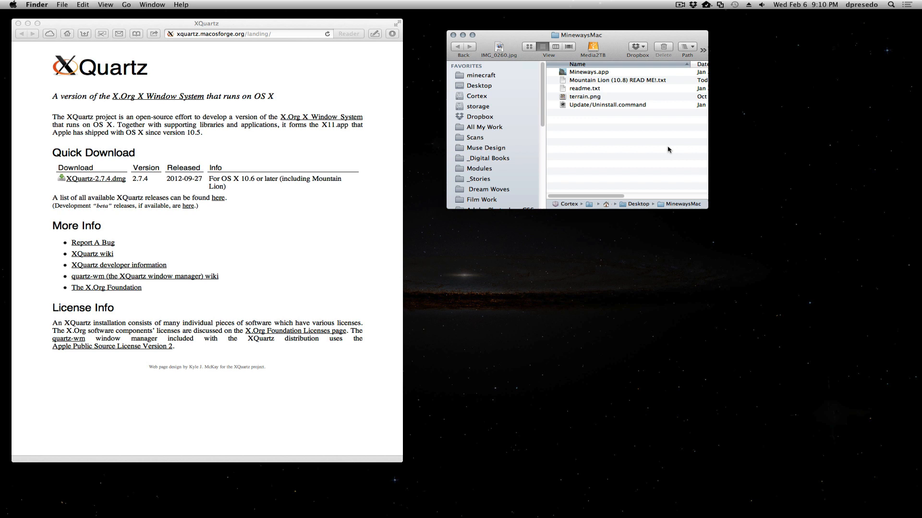
mouse_move(665, 153)
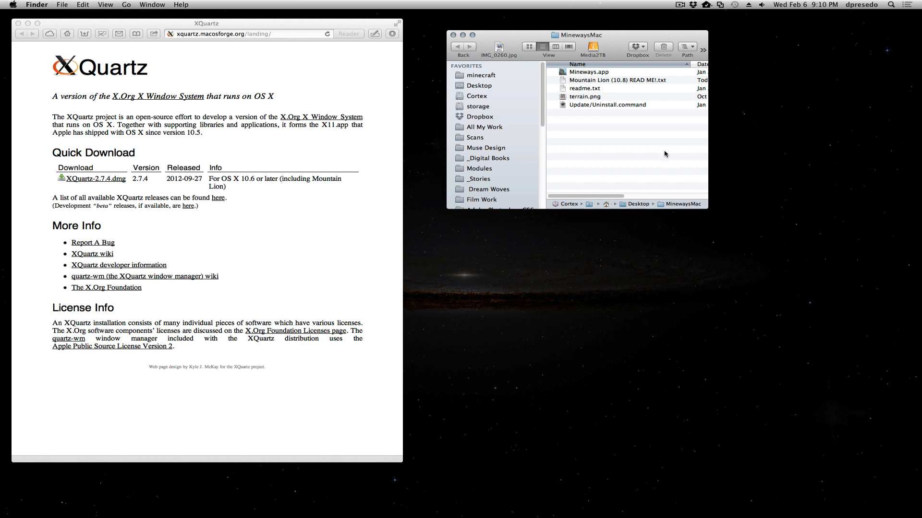
mouse_move(661, 156)
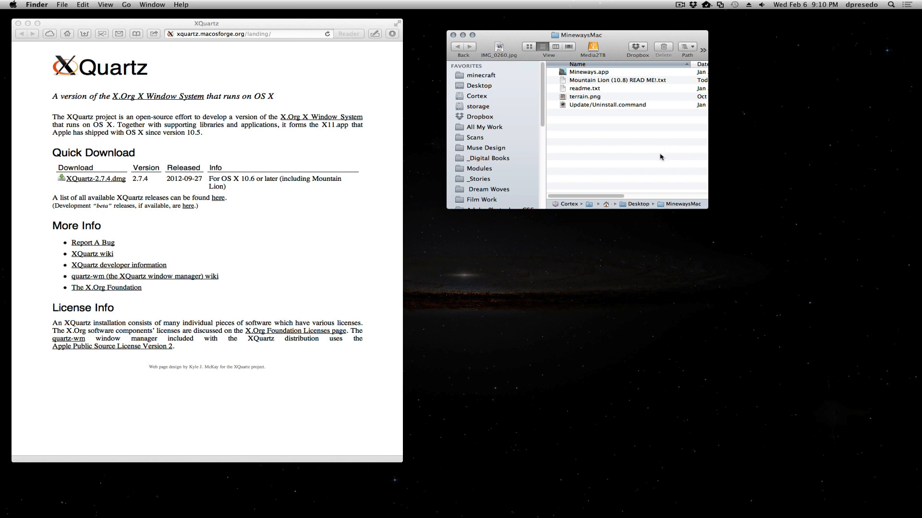
mouse_move(591, 165)
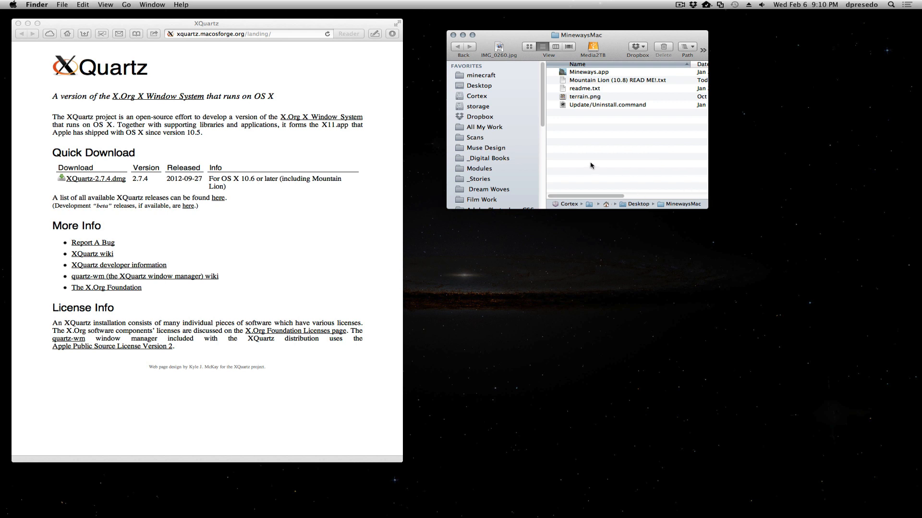
mouse_move(166, 110)
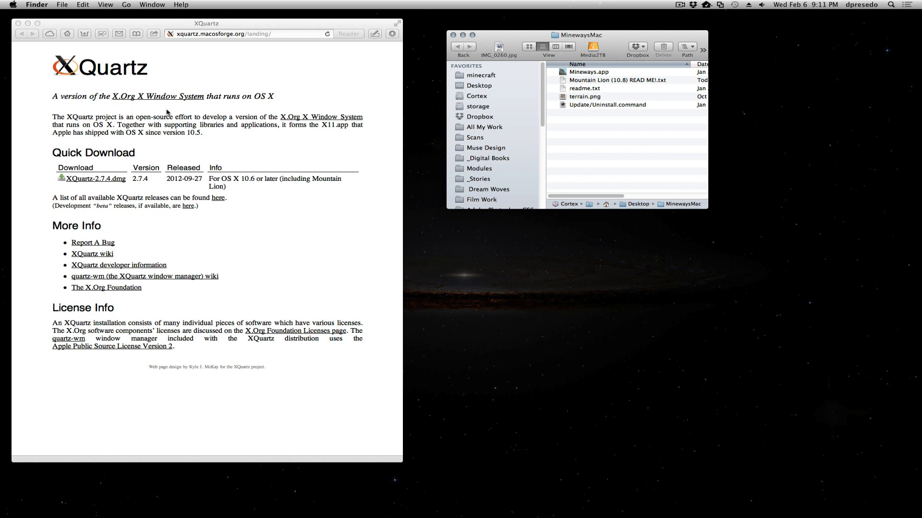
mouse_move(91, 182)
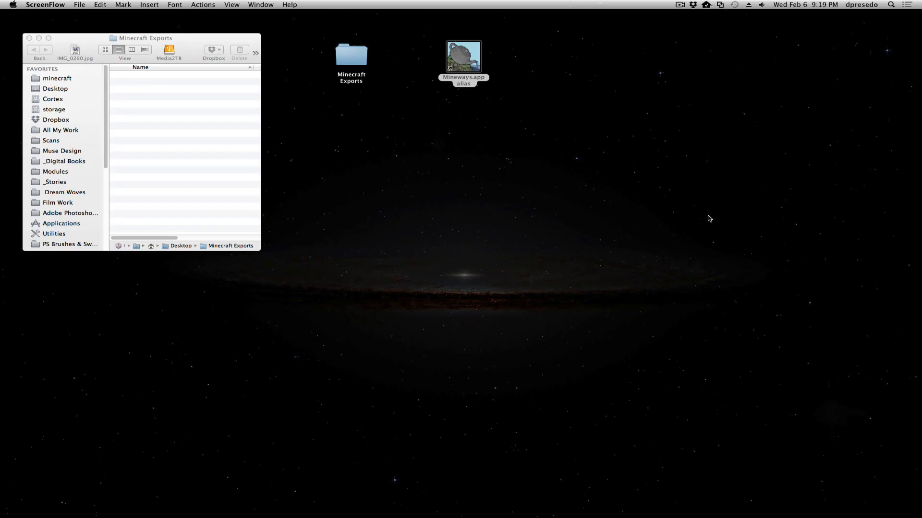
- Launch Mineways from its desktop alias and dismiss the missing saves directory notice
double_click(464, 56)
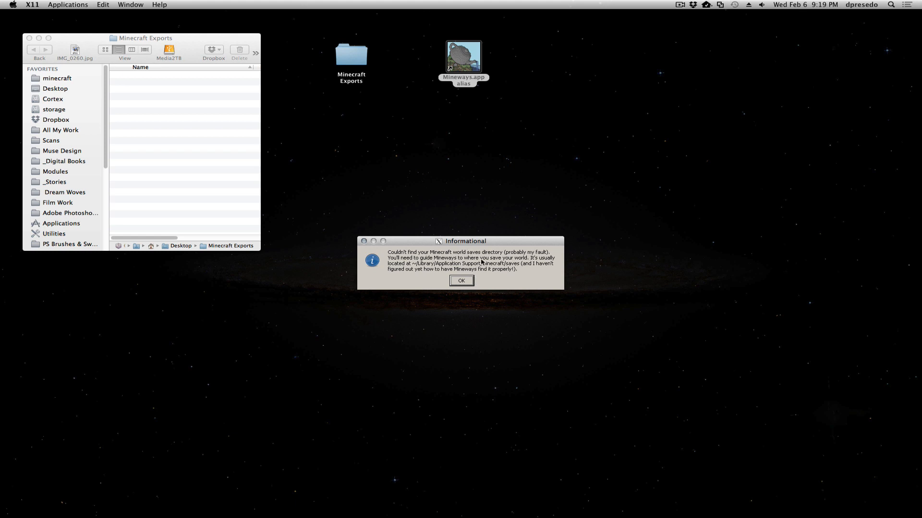
mouse_move(523, 265)
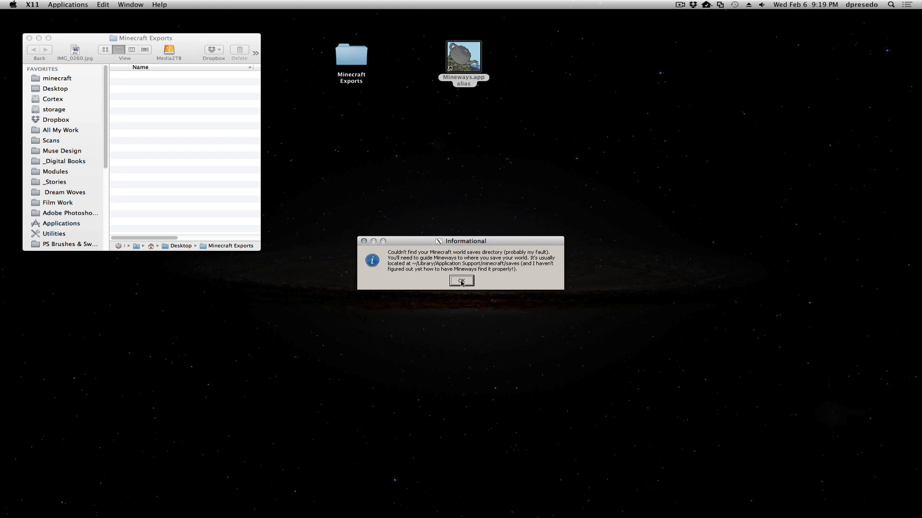
left_click(460, 280)
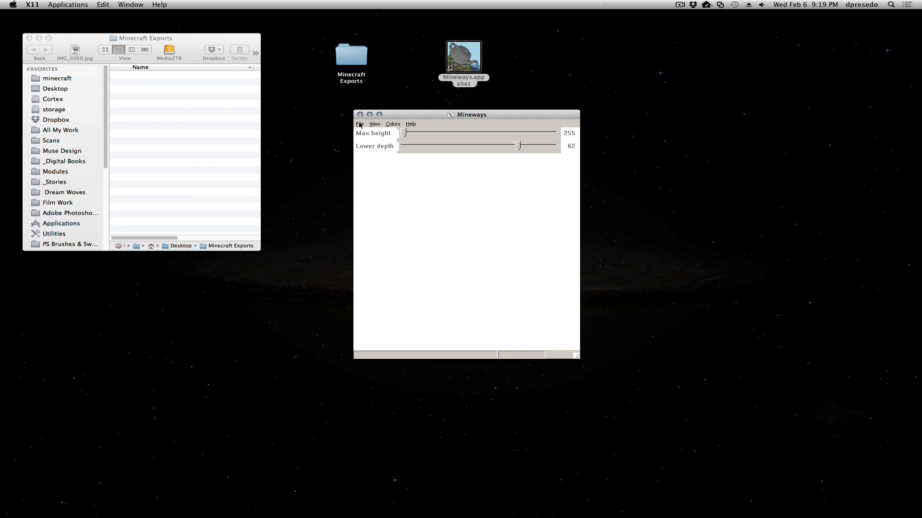
left_click(358, 124)
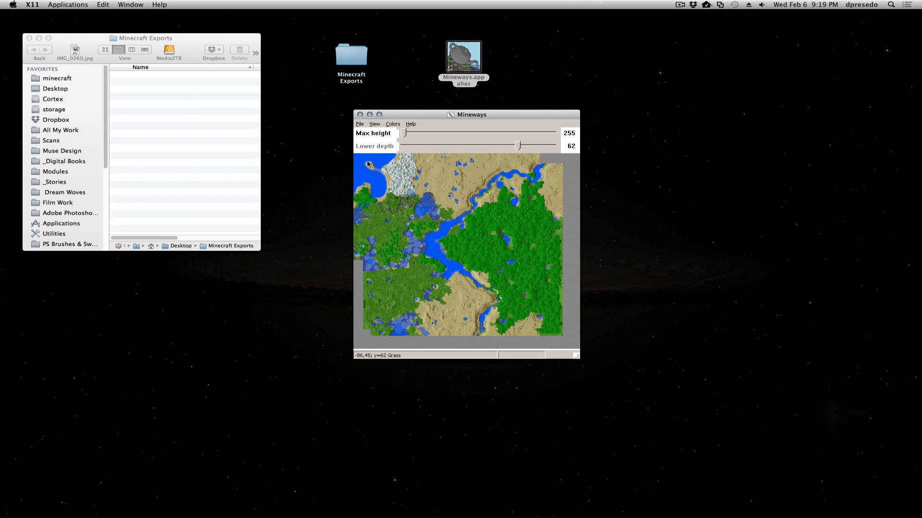
mouse_move(361, 161)
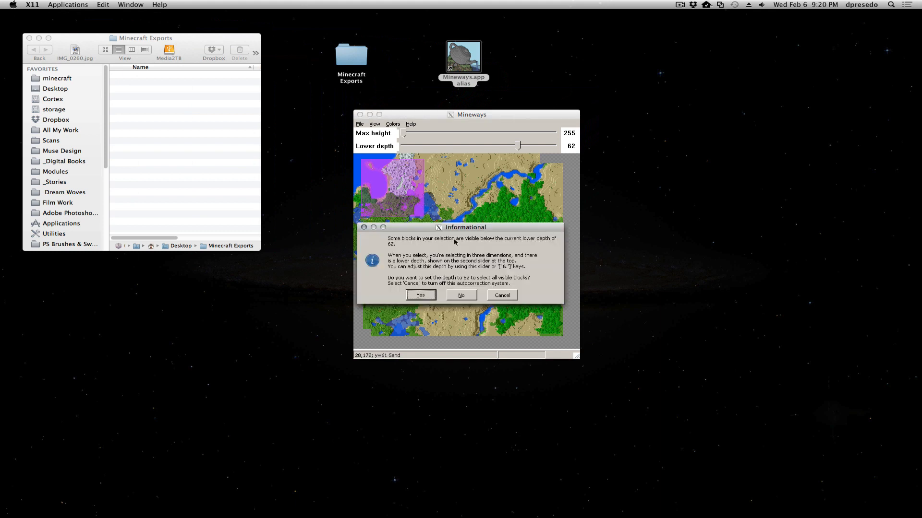
mouse_move(557, 247)
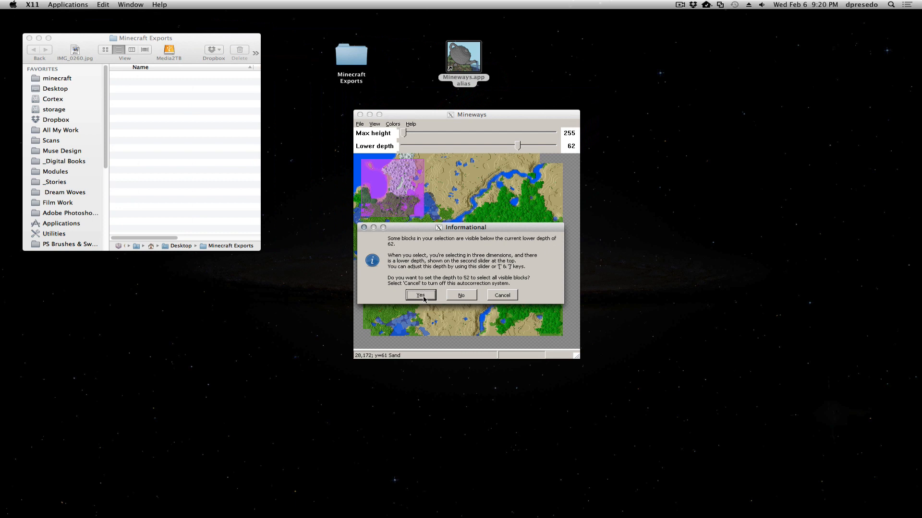
- Accept lowering the selection's depth to 52 to include all visible blocks
left_click(420, 296)
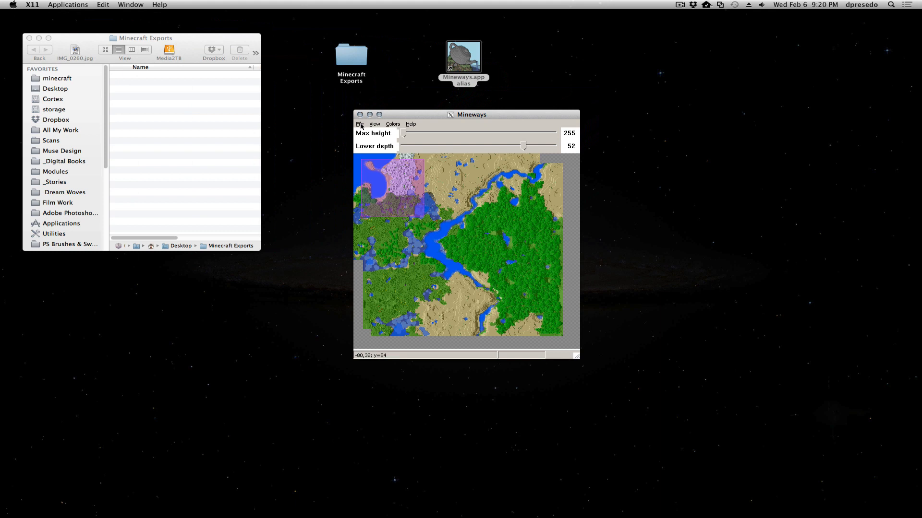
- Start opening another world from the minecraft folder, then abandon it
left_click(359, 124)
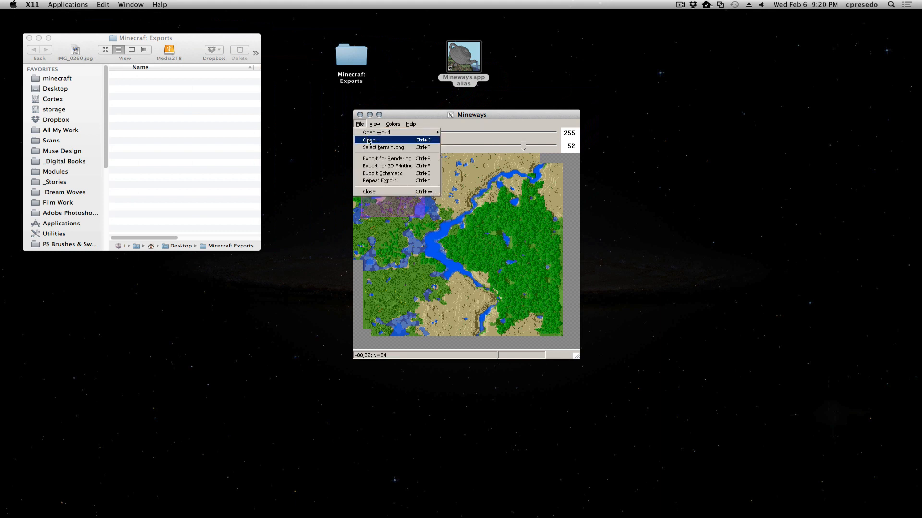
left_click(371, 140)
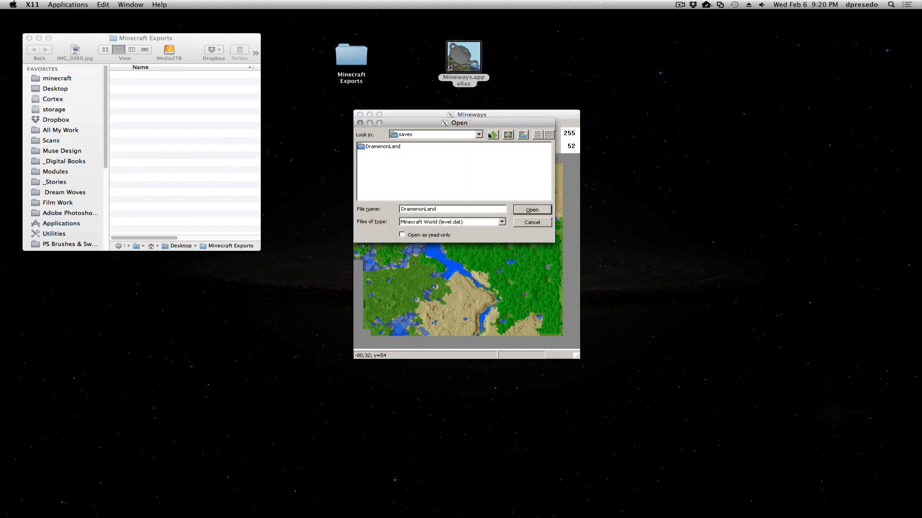
left_click(492, 134)
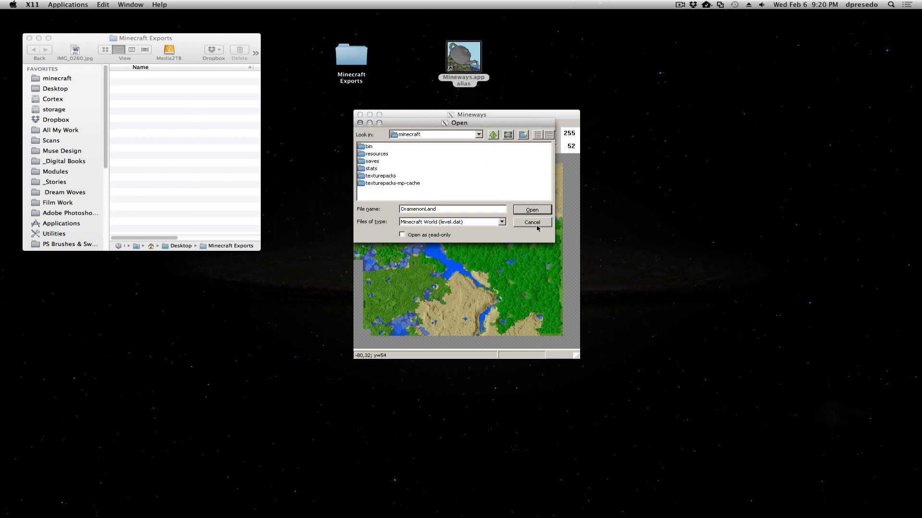
left_click(359, 124)
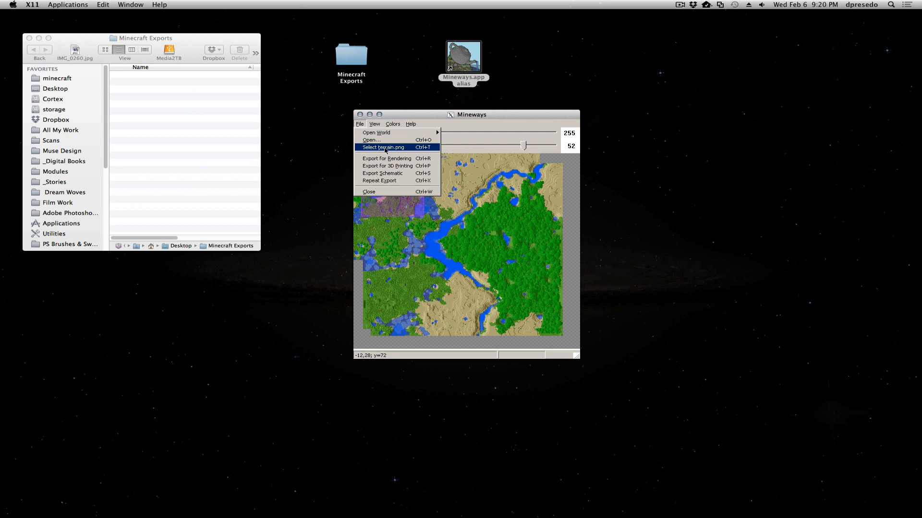
- Export the selection for rendering as test.obj in TestWorld, which fails on missing terrain.png
left_click(385, 159)
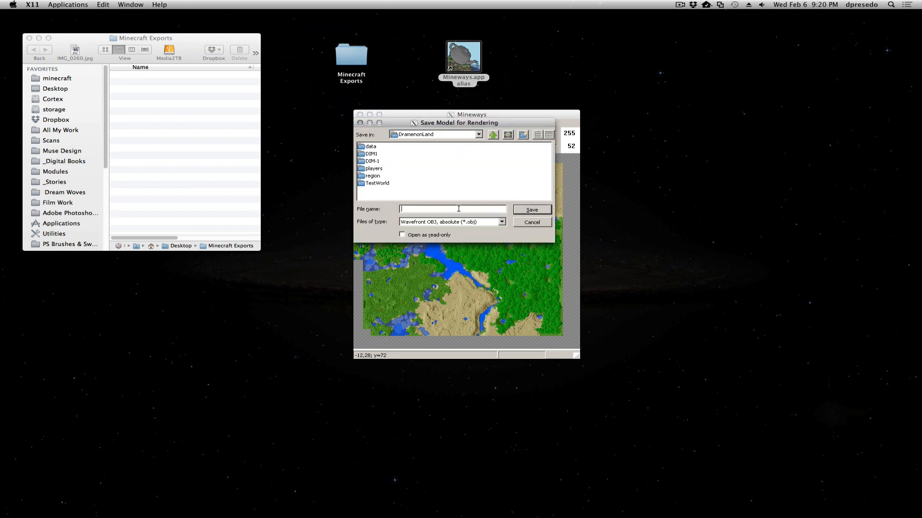
double_click(376, 183)
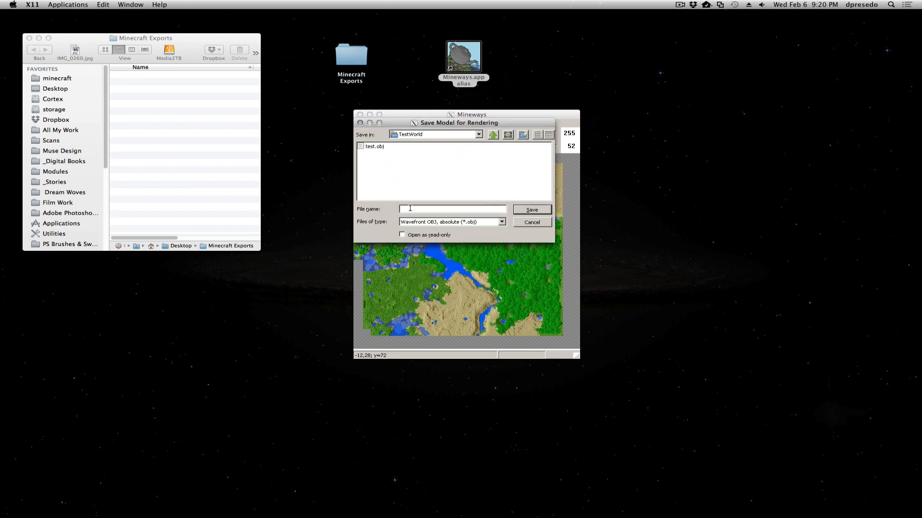
left_click(372, 146)
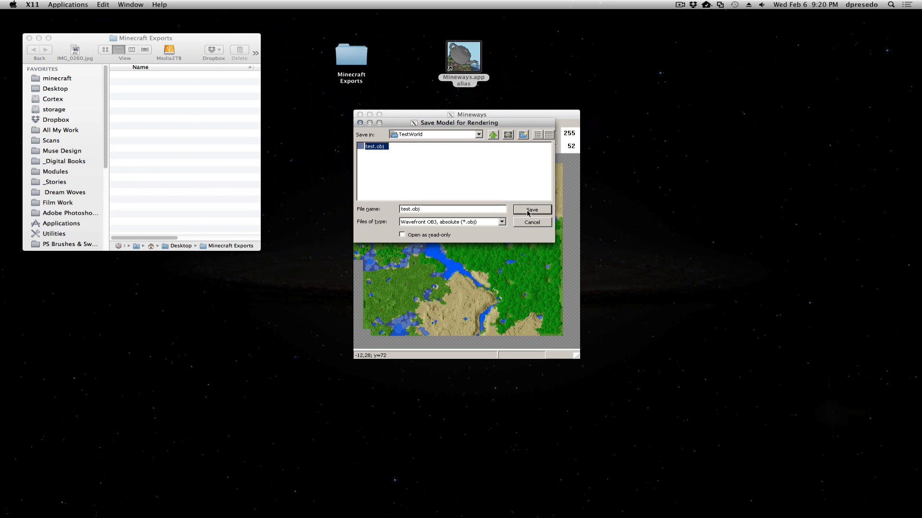
left_click(531, 210)
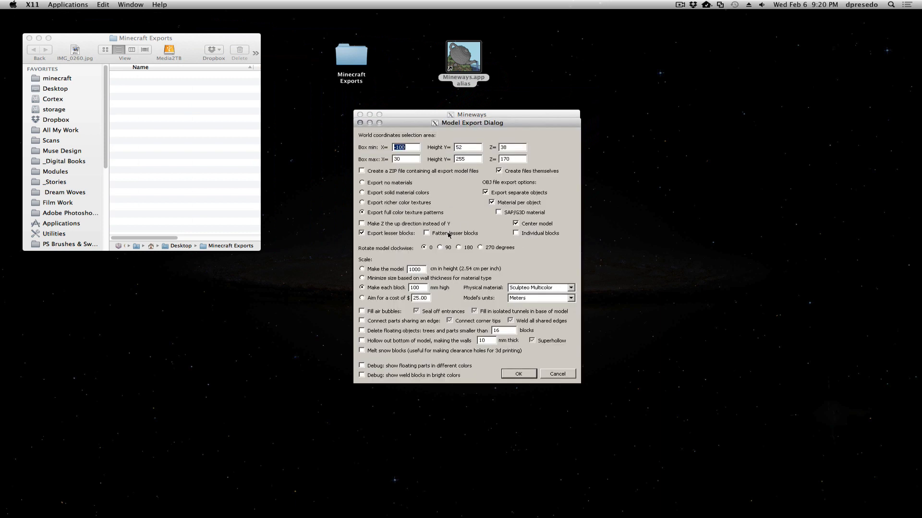
left_click(518, 374)
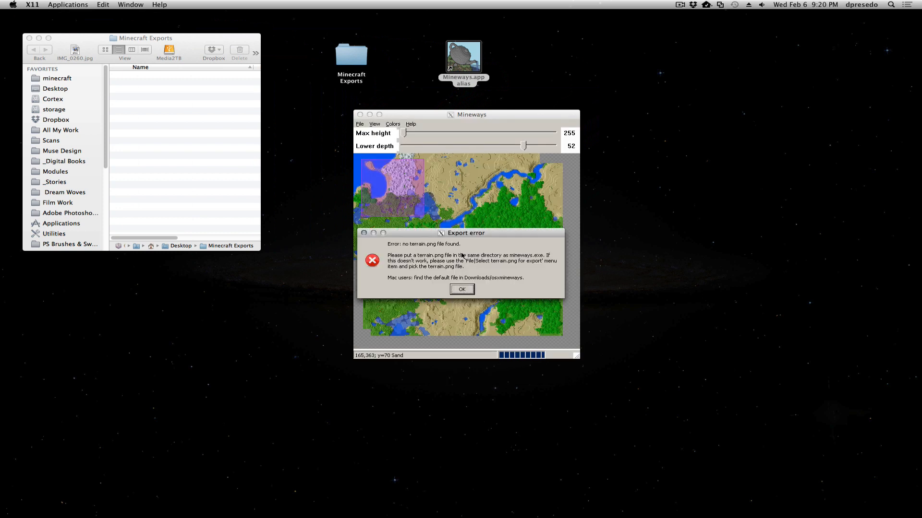
mouse_move(418, 245)
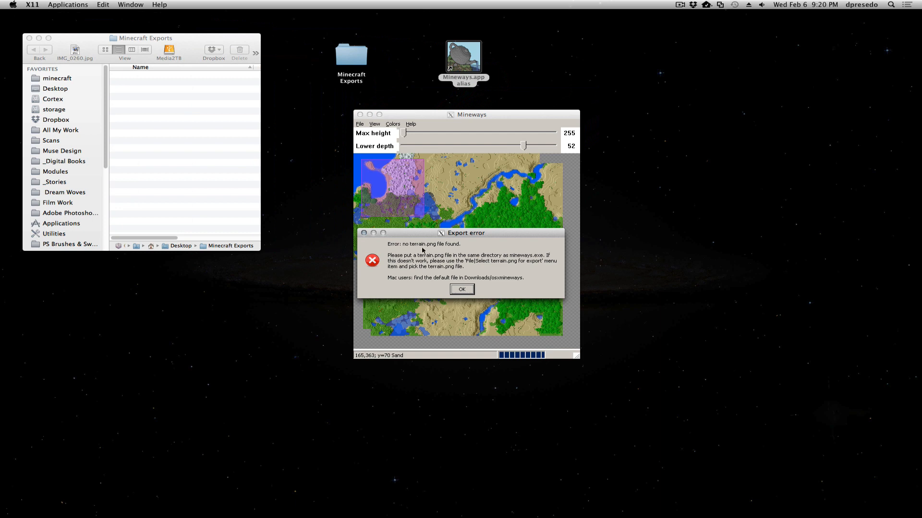
- Dismiss the export error and choose terrain.png from the DramenonLand folder as the texture file
left_click(462, 289)
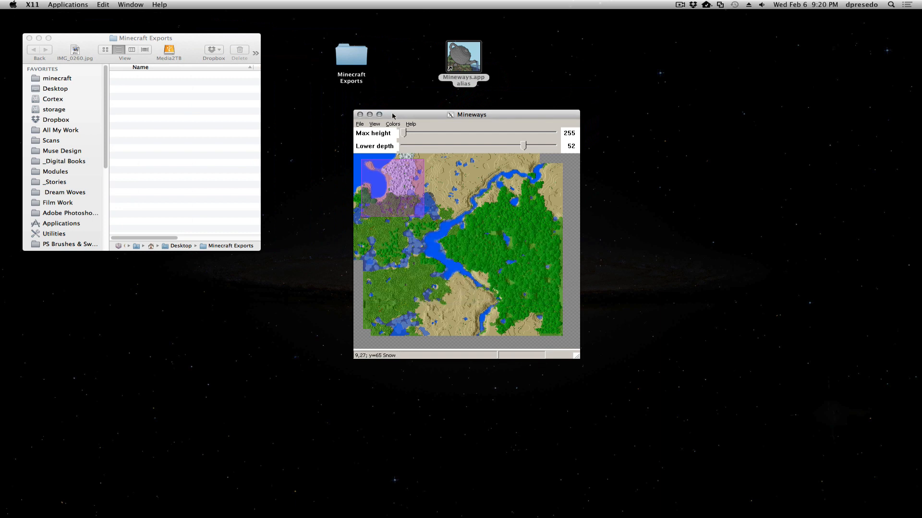
left_click(359, 123)
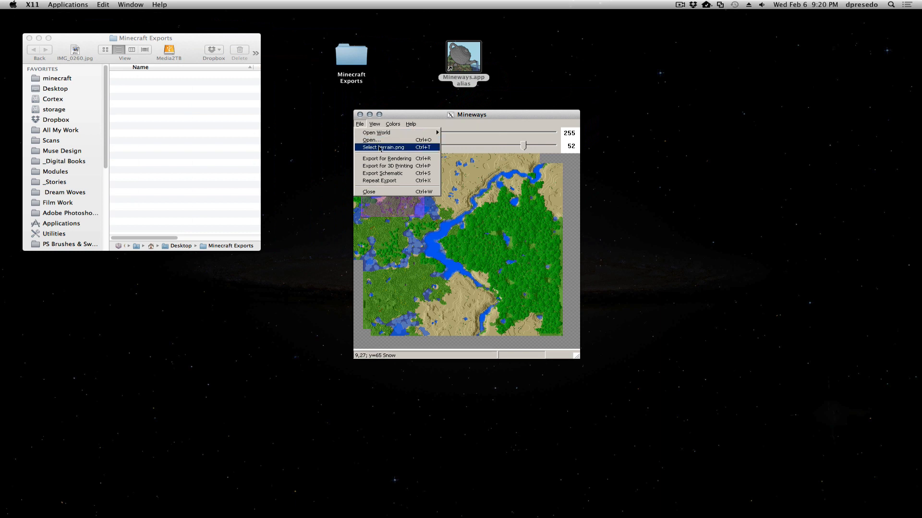
left_click(383, 147)
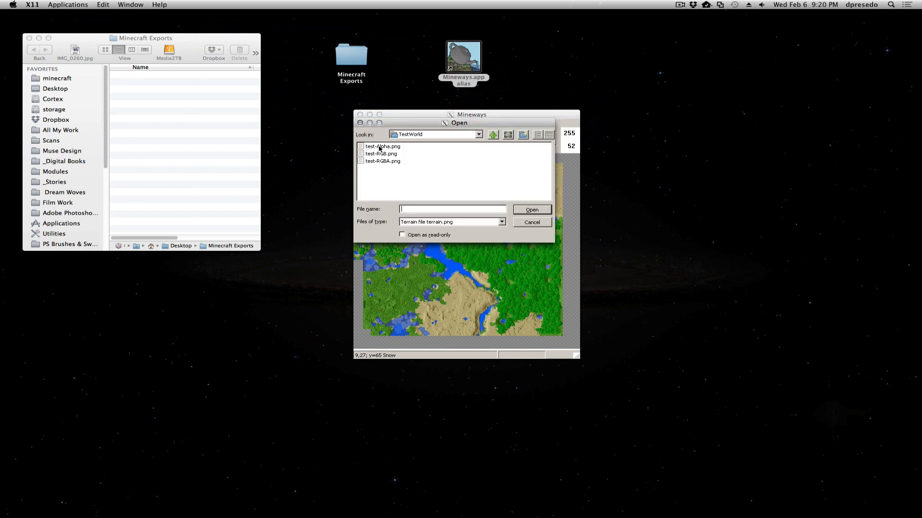
left_click(492, 134)
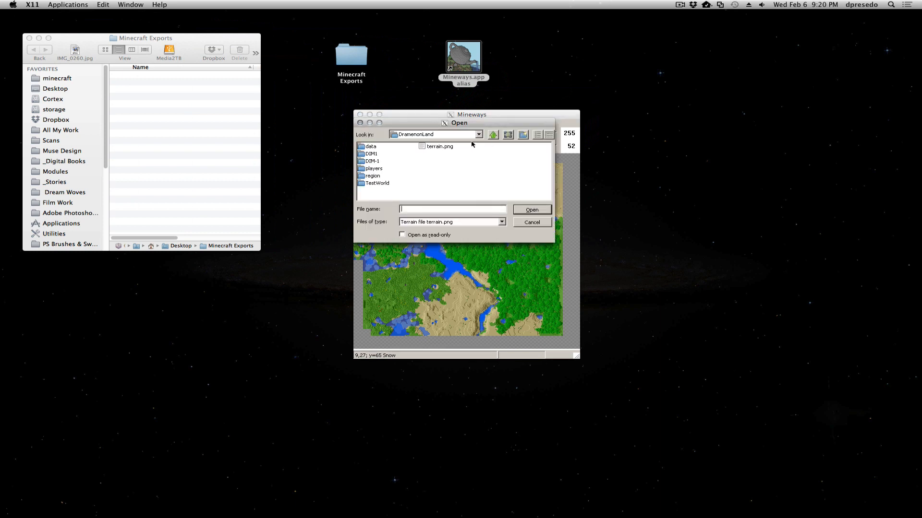
left_click(438, 147)
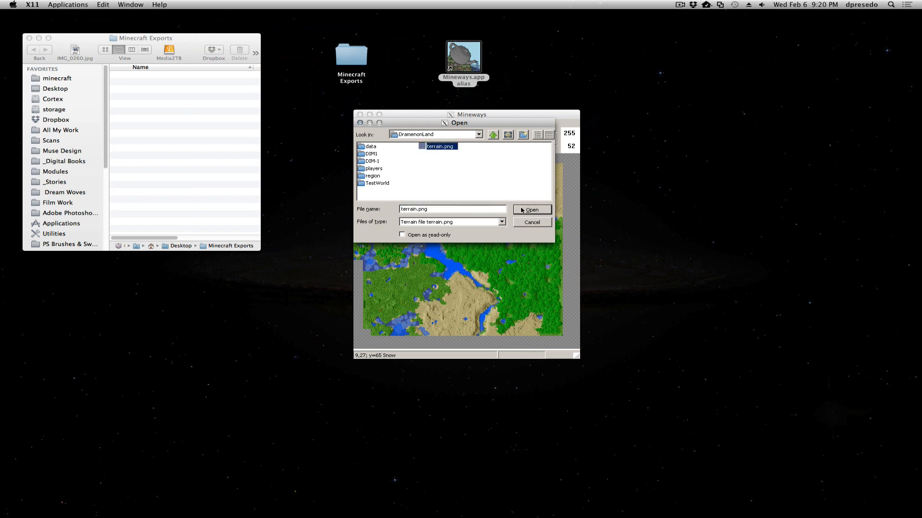
left_click(532, 209)
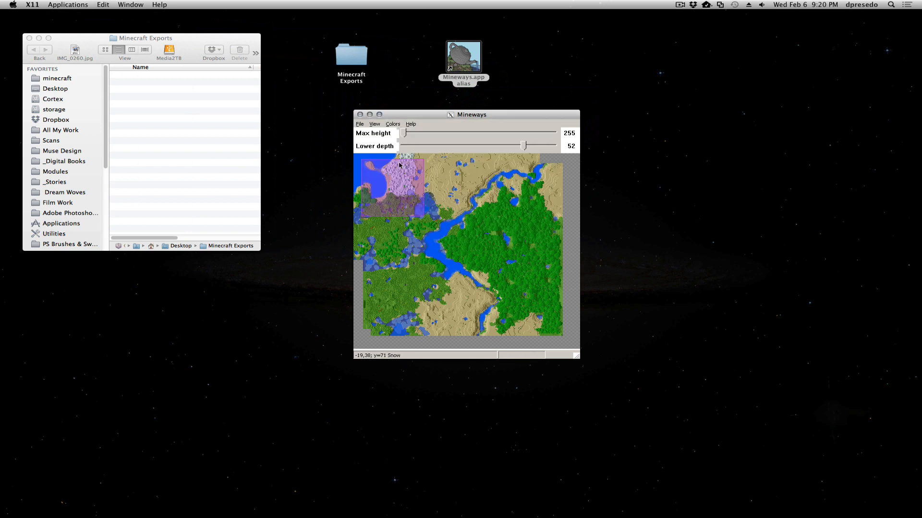
- Re-export the selection for rendering as test.obj, keeping the default Model Export settings
left_click(359, 124)
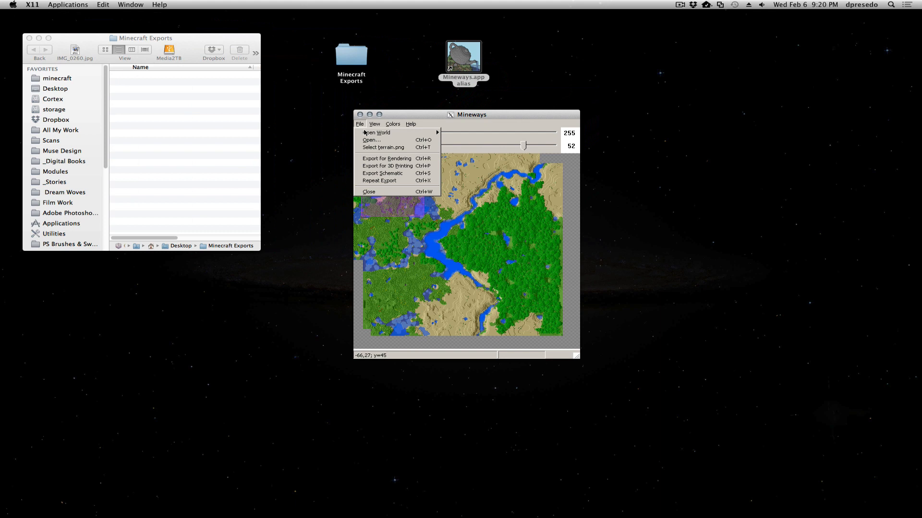
mouse_move(387, 158)
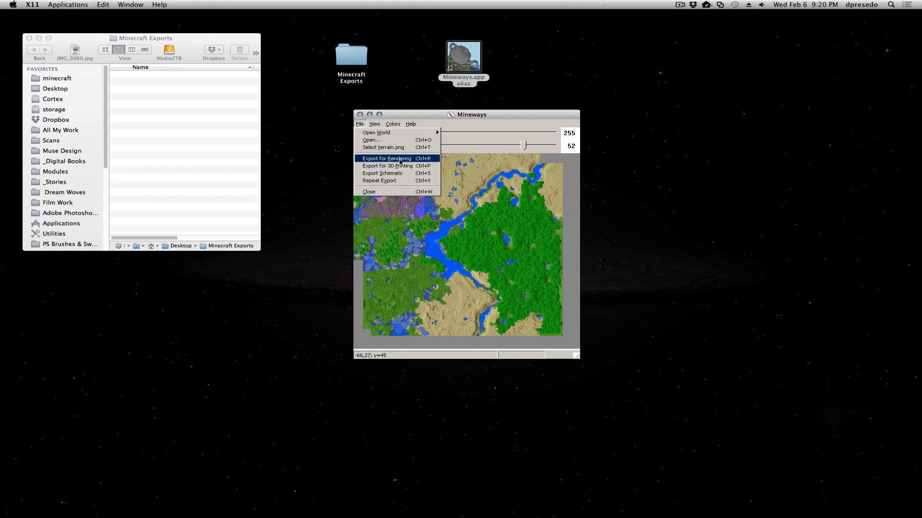
left_click(386, 159)
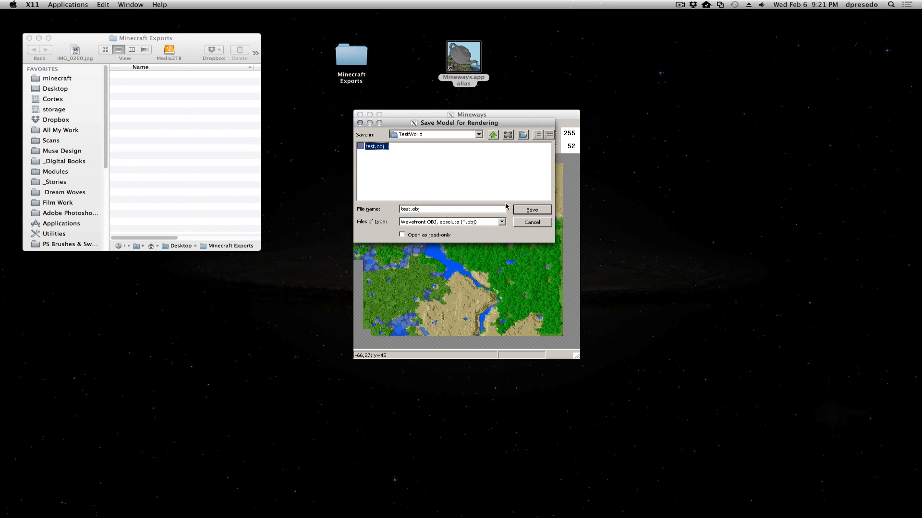
left_click(532, 209)
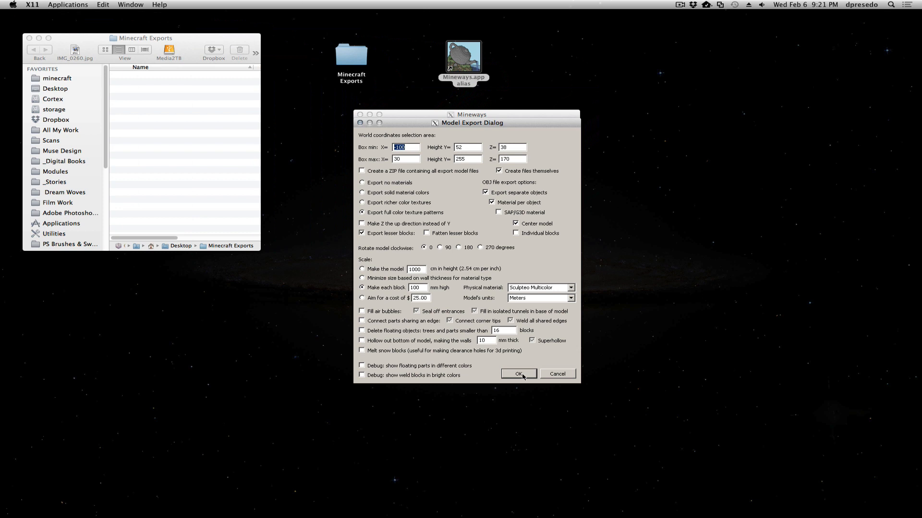
left_click(519, 373)
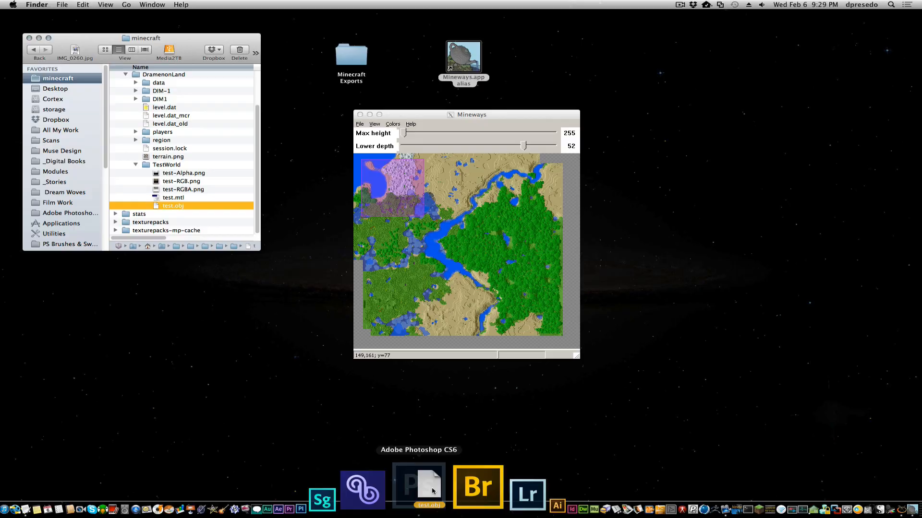
- Drag test.obj onto the Photoshop CS6 Dock icon to open it
left_click(418, 487)
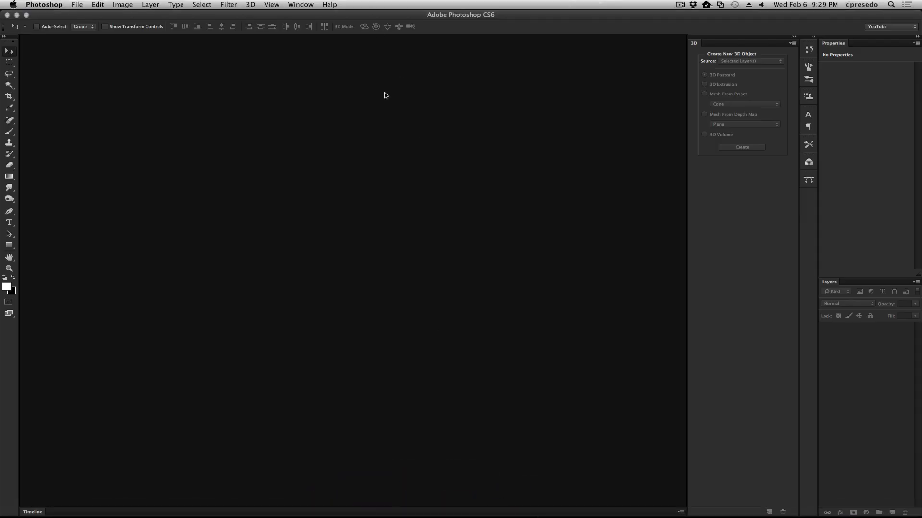
mouse_move(364, 109)
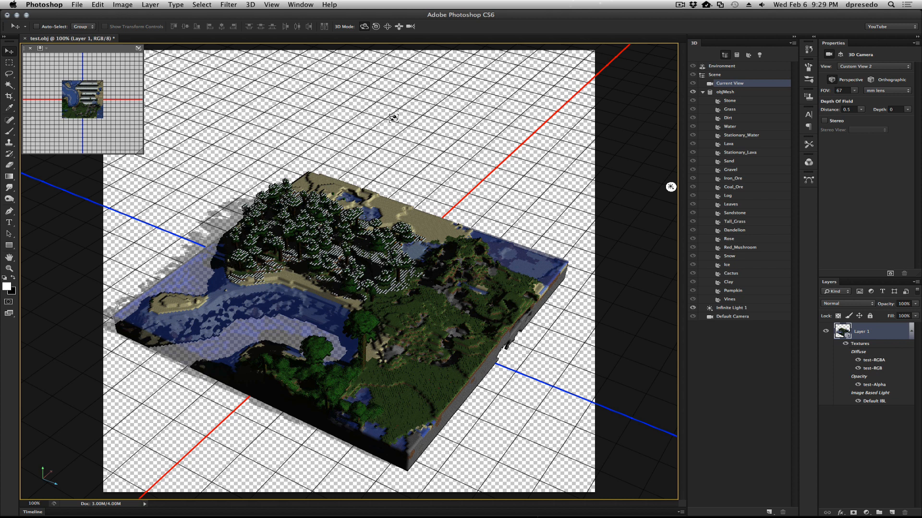
mouse_move(415, 145)
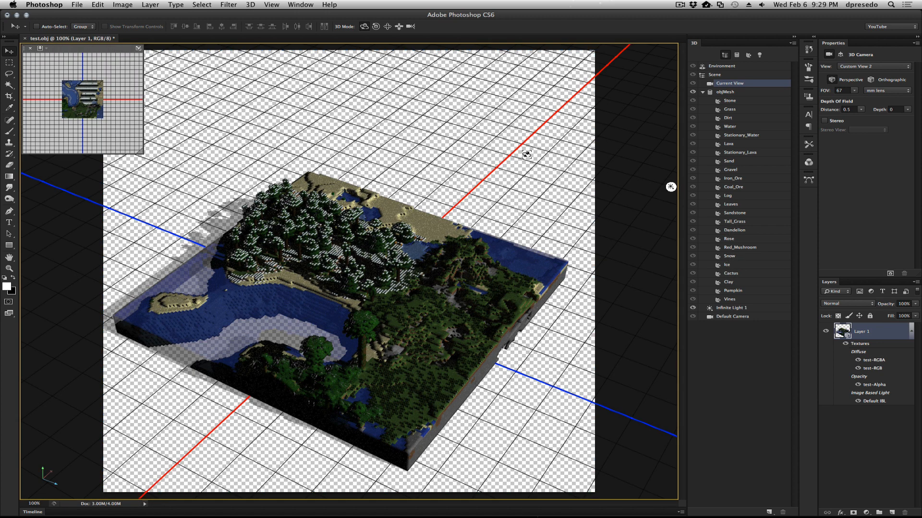
- Select the scene's Environment in the 3D panel for the test.obj model
left_click(721, 66)
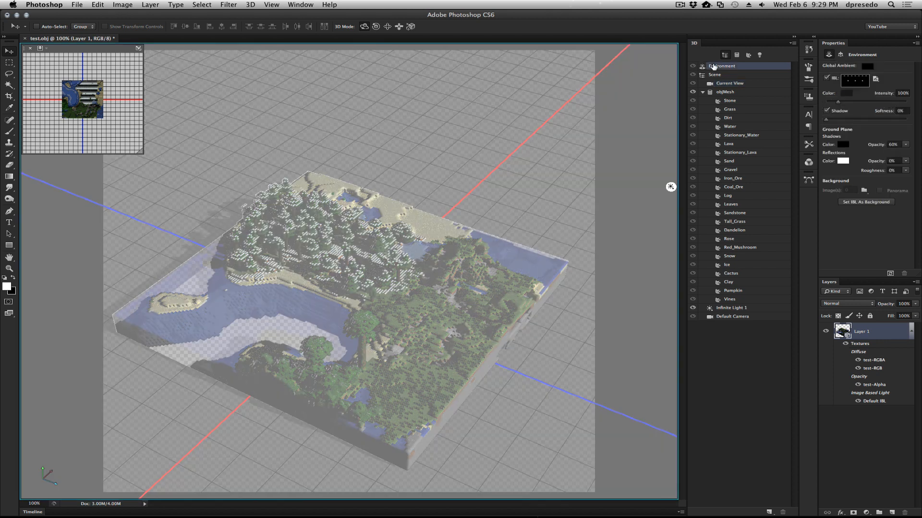
- Give the Environment's image-based light a new blank texture
left_click(862, 79)
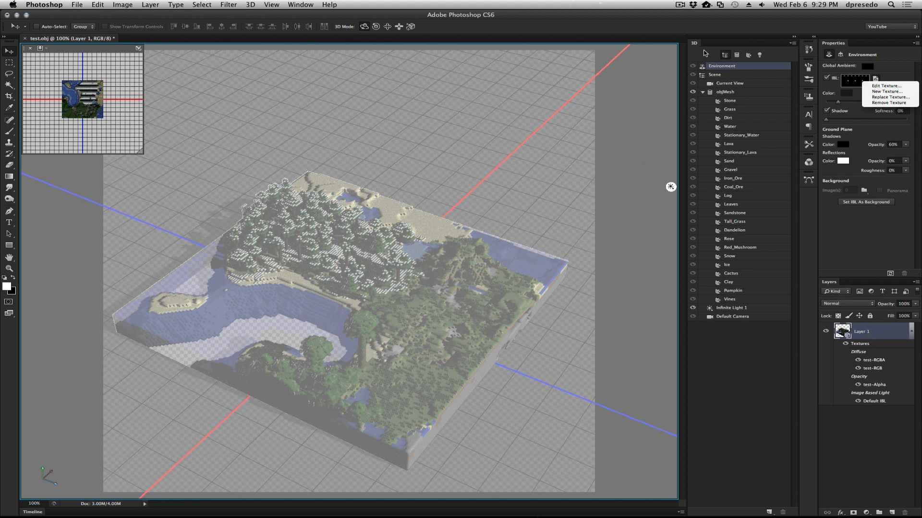
mouse_move(882, 85)
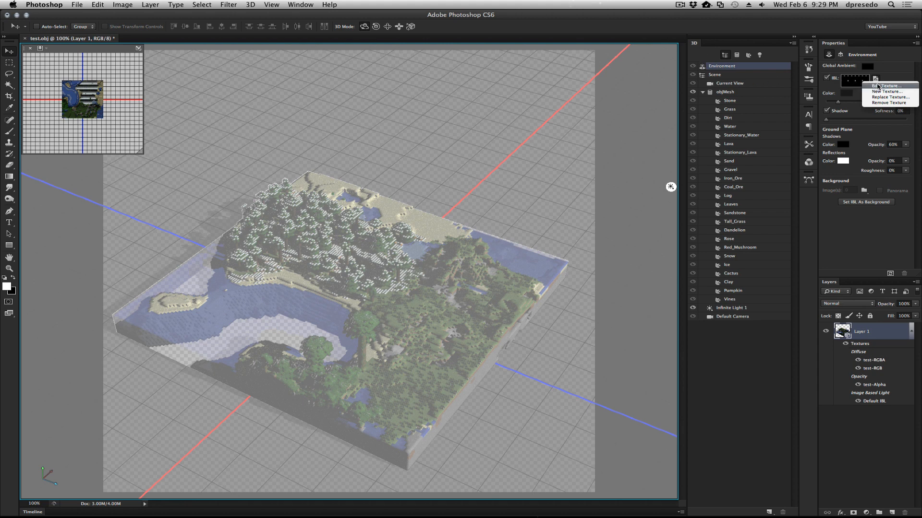
left_click(885, 90)
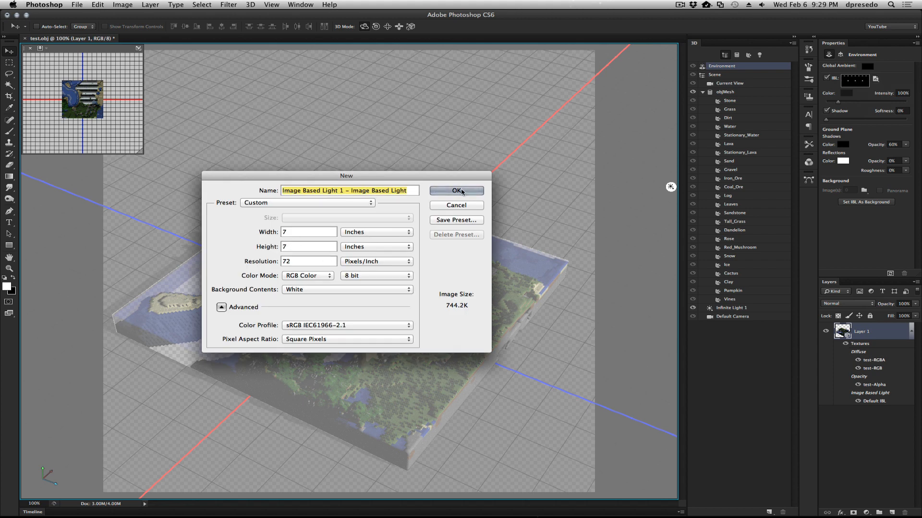
left_click(456, 191)
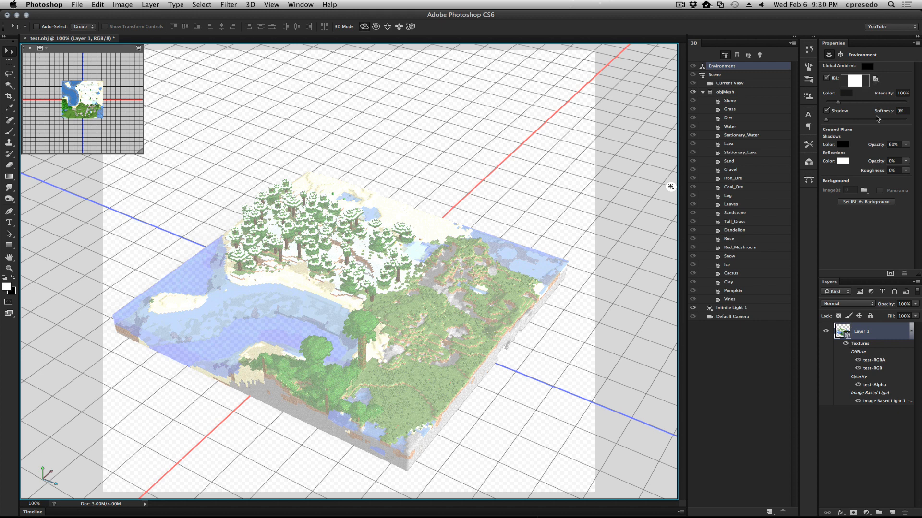
mouse_move(875, 415)
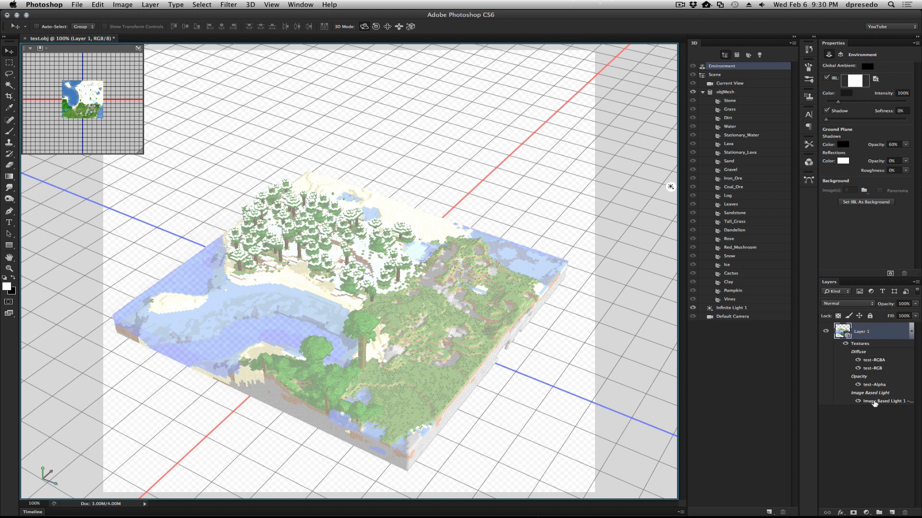
mouse_move(873, 404)
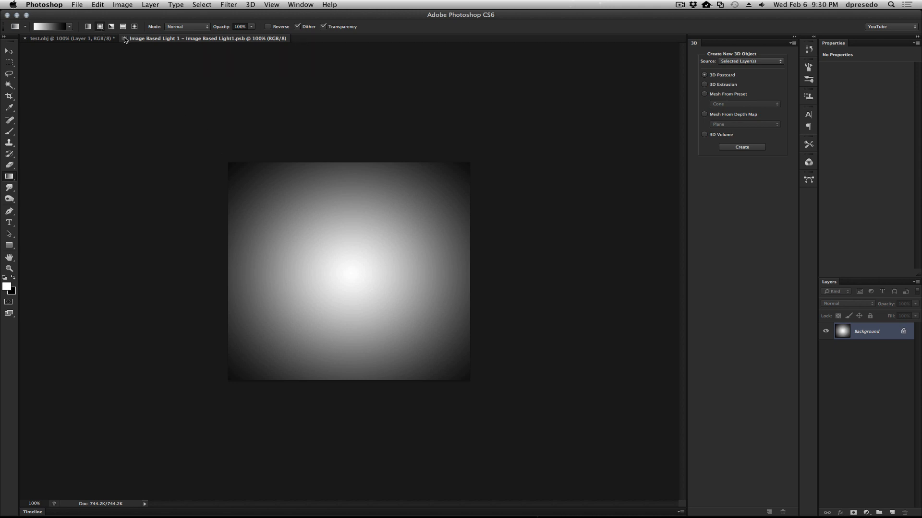
- Close the IBL texture document to apply its white radial gradient
left_click(67, 43)
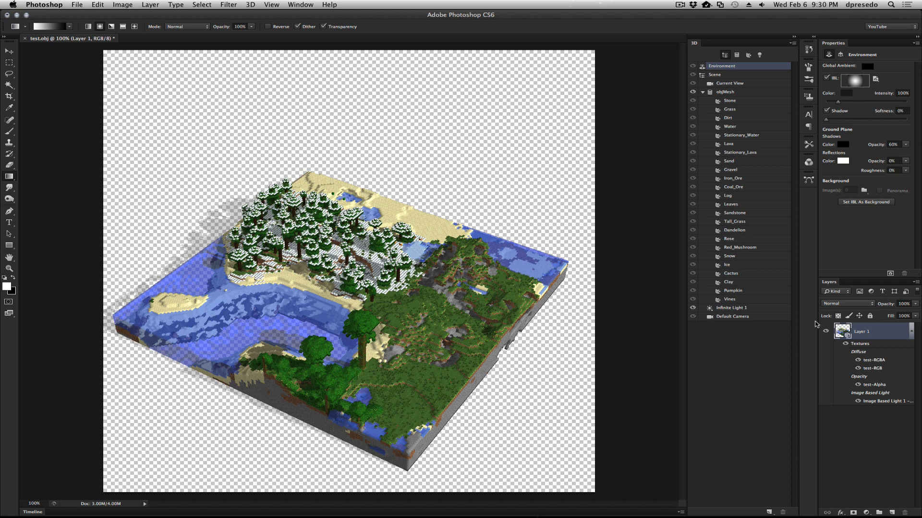
mouse_move(402, 29)
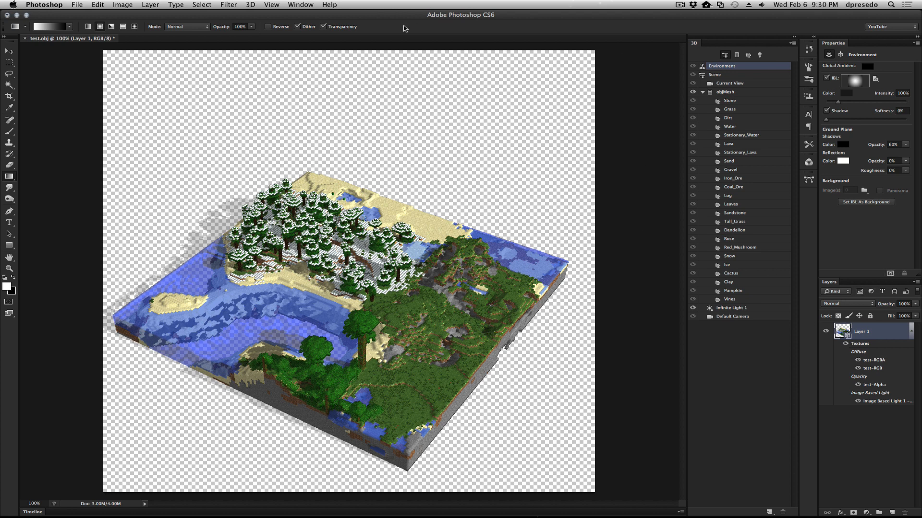